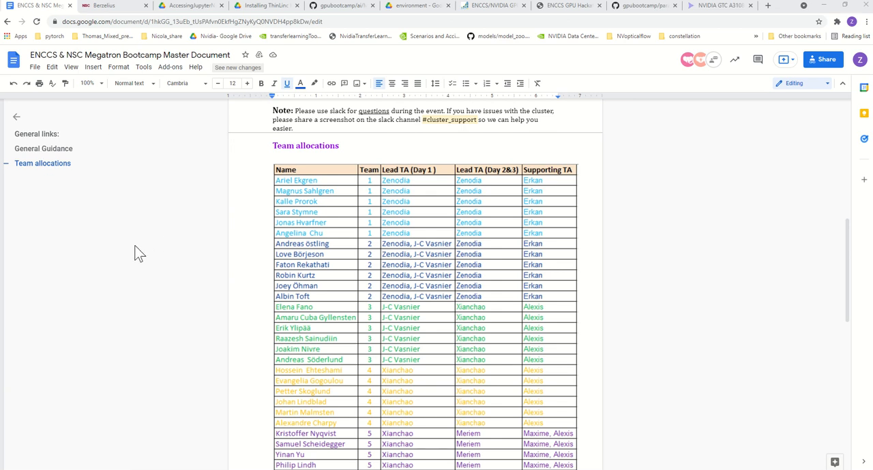
Step: Open the 'accessing jupyter lab' guide link from the General links section in a new tab
scroll(down, 3)
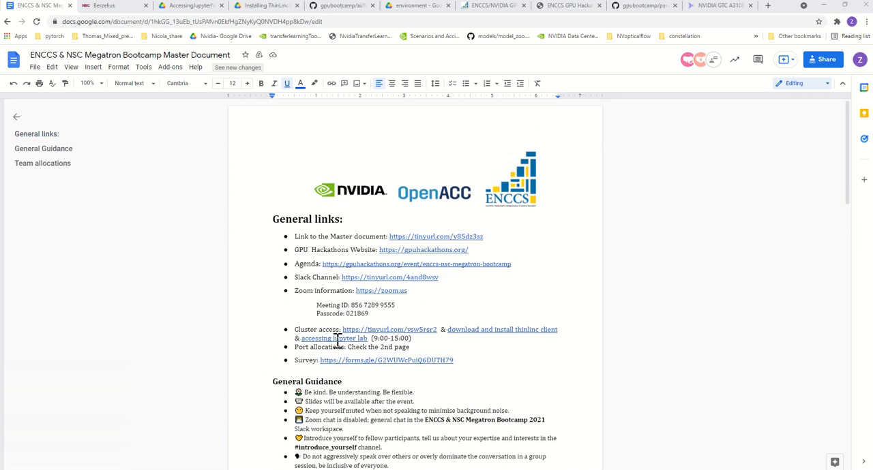
right_click(334, 338)
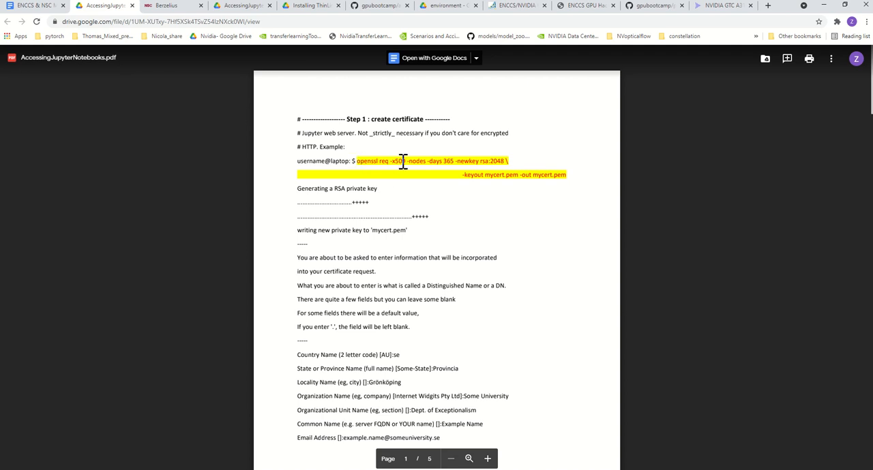
mouse_move(497, 193)
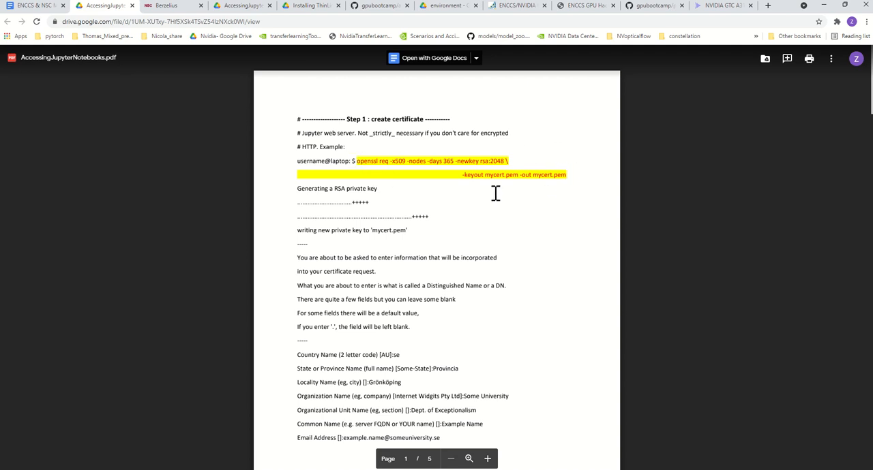
mouse_move(398, 176)
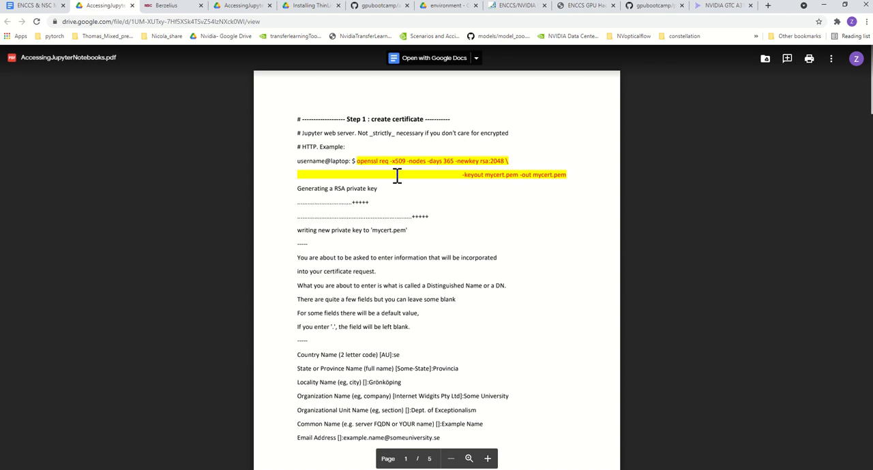
mouse_move(449, 184)
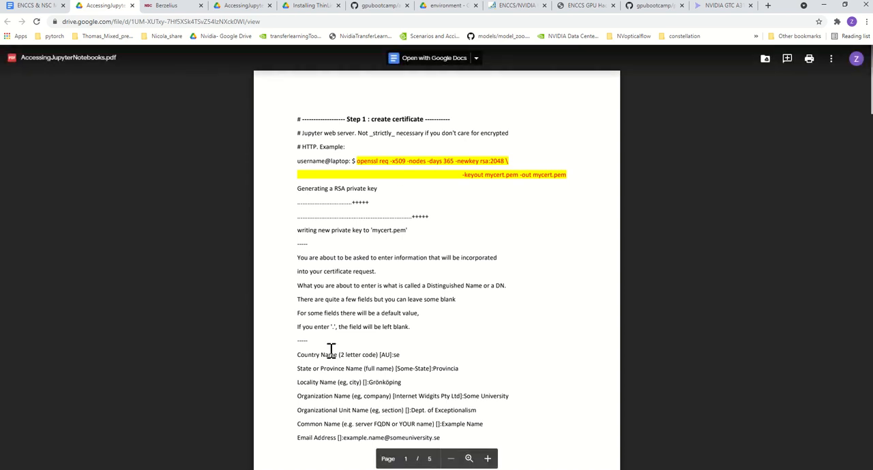
Step: List the project files, highlight pytorch_21.03.sif, and search history for earlier singularity commands
click(95, 6)
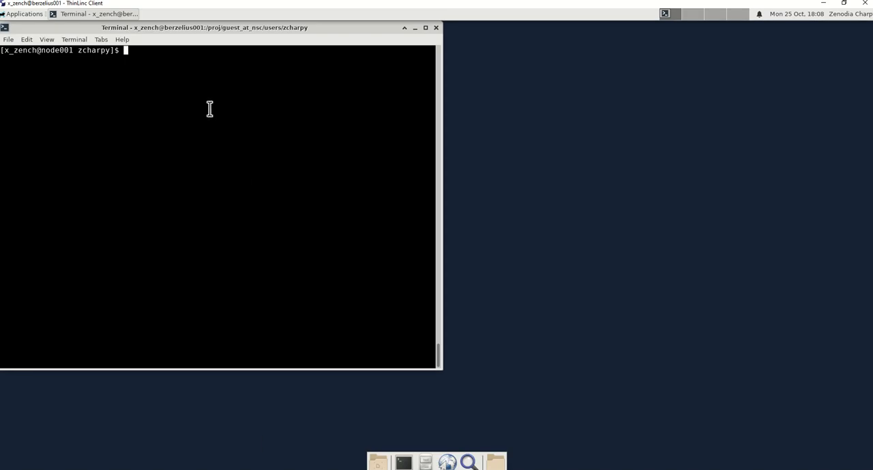
text(0)
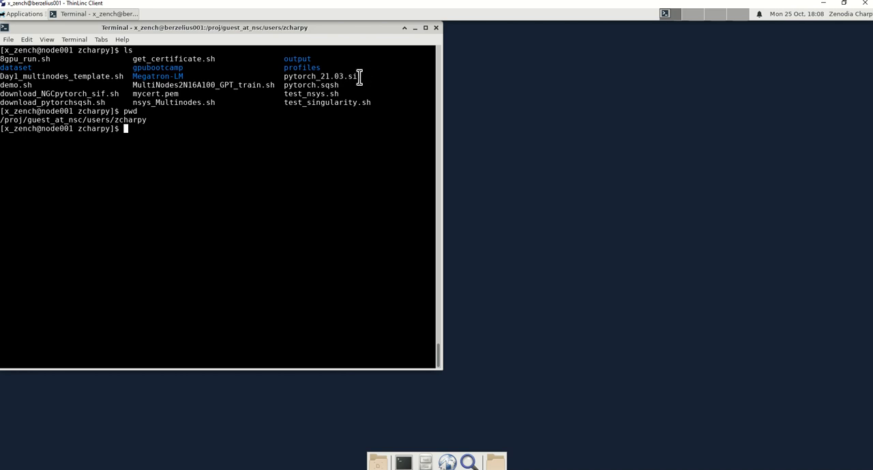
double_click(325, 75)
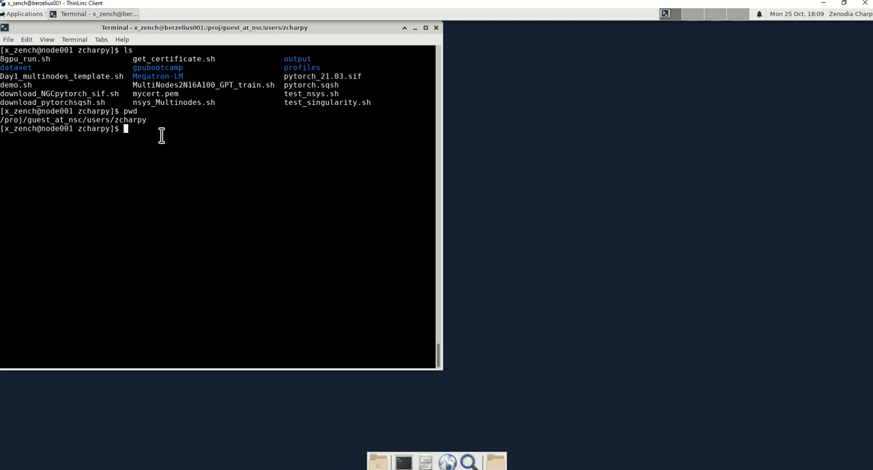
text(clear)
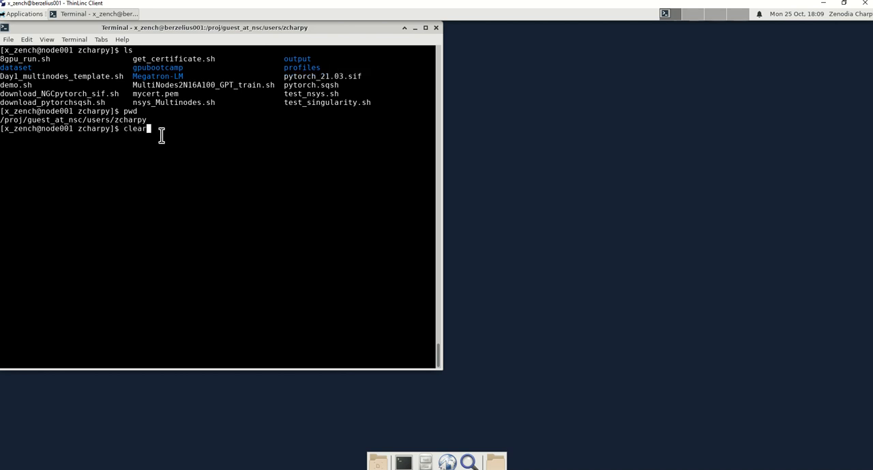
text(history | grep 'singularity*')
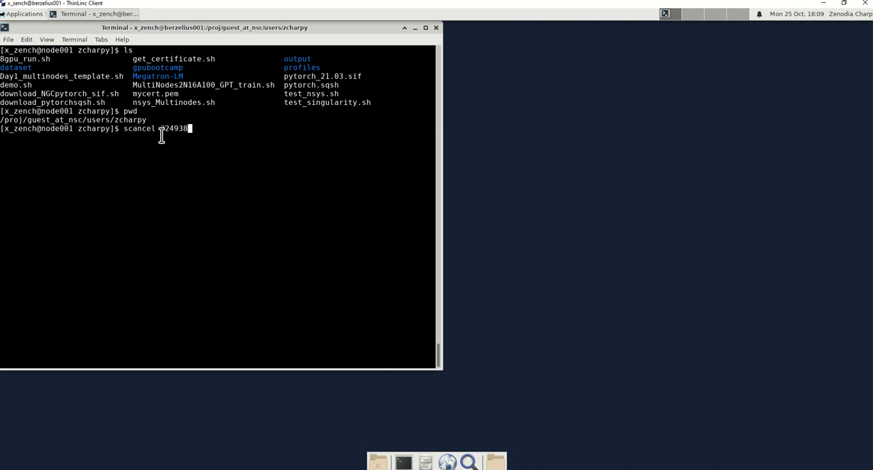
Step: Enter the srun command requesting two GPUs for an interactive bash session
text(srun --gres=gpu:2 --pty bash -i)
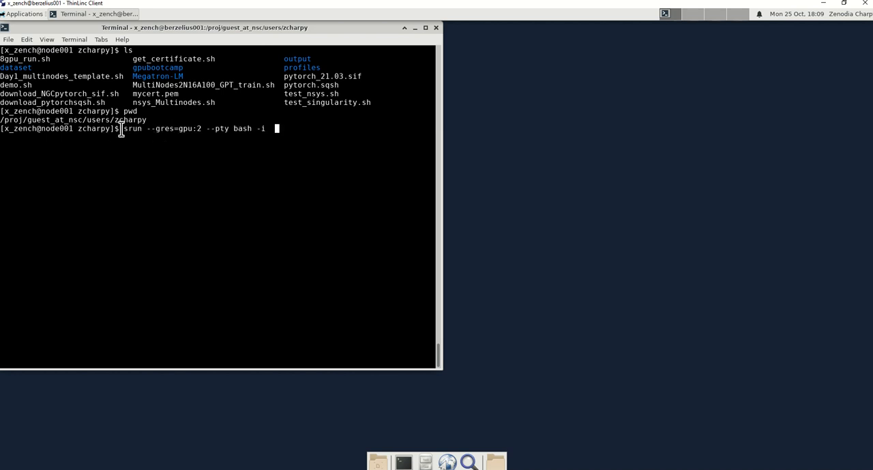
mouse_move(275, 128)
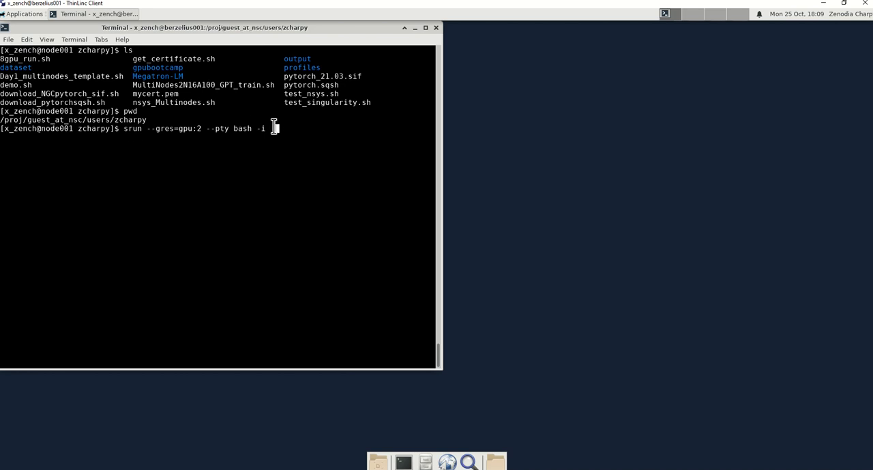
mouse_move(273, 129)
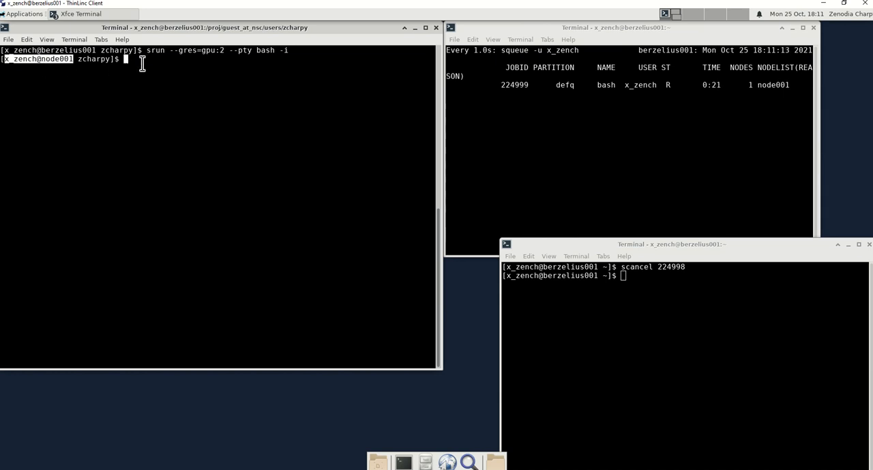
mouse_move(169, 66)
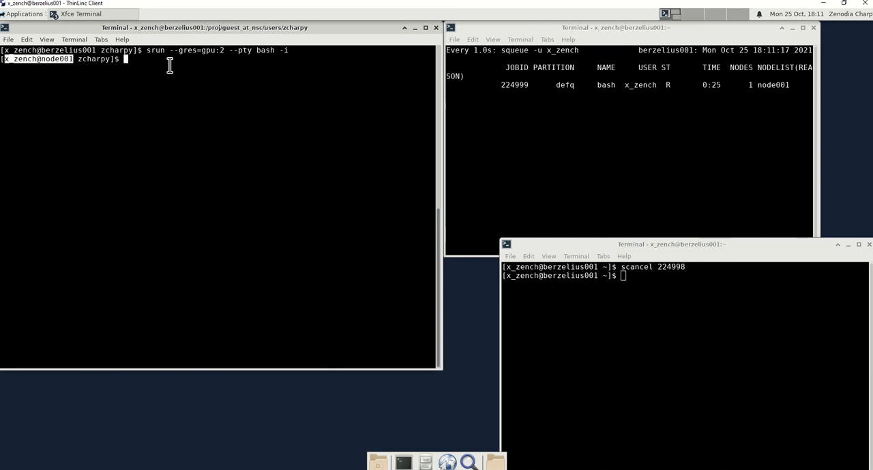
Step: Cancel job 224938 and confirm the working directory and its files on node001
text(scancel 224938)
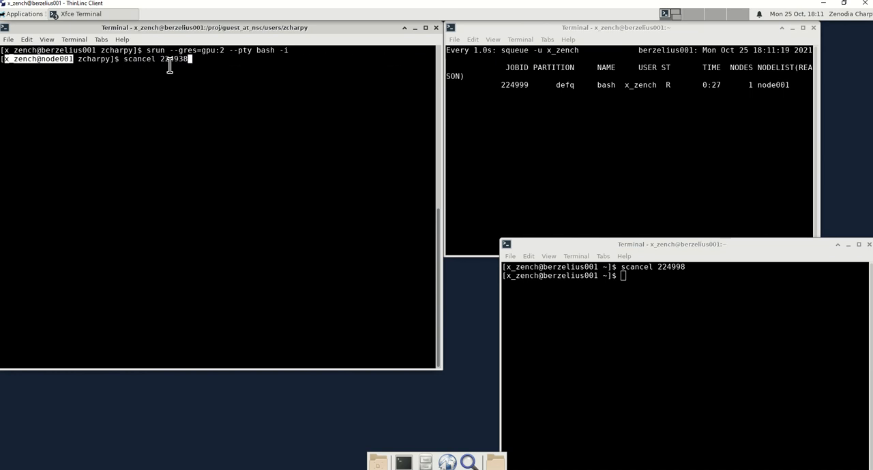
text(pwd)
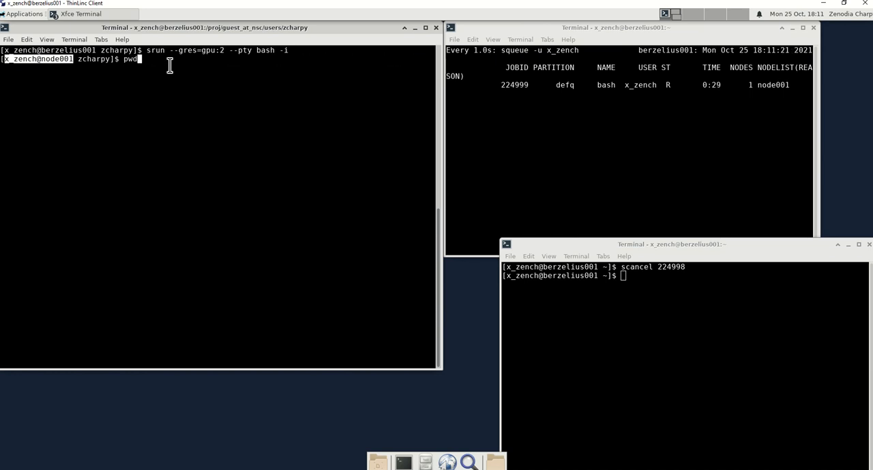
text(ls)
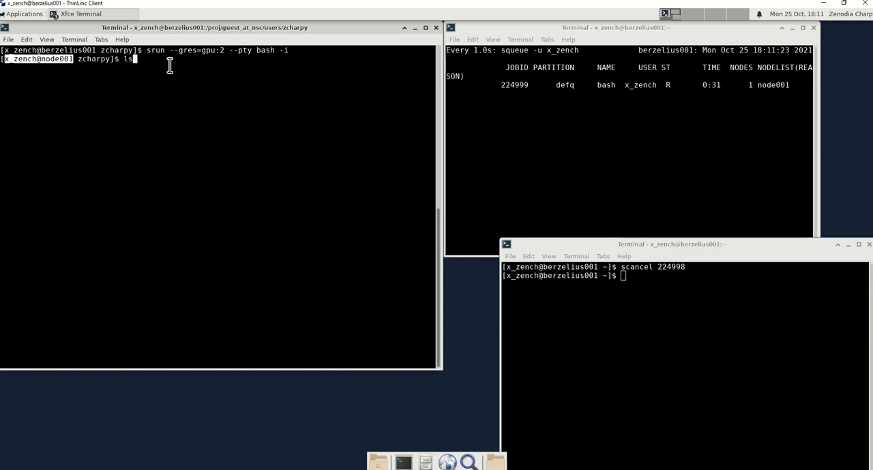
Step: Find past export commands in history and reuse the SINGULARITY_BINDPATH export line
text(history)
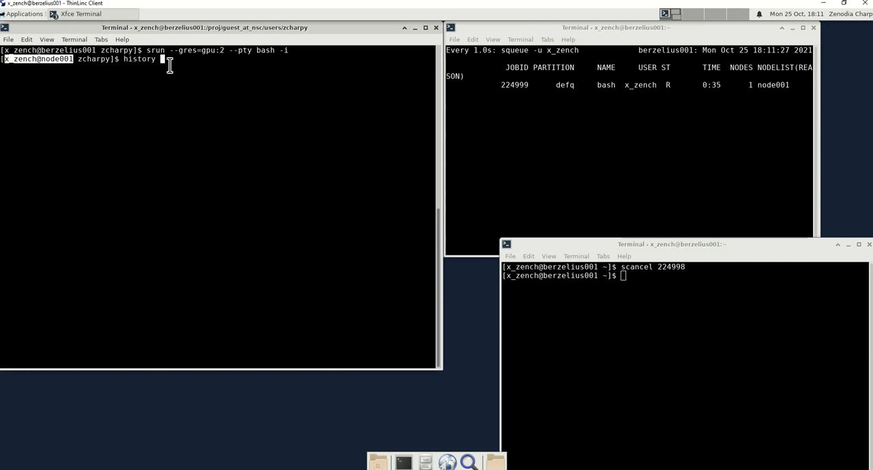
text(| grep)
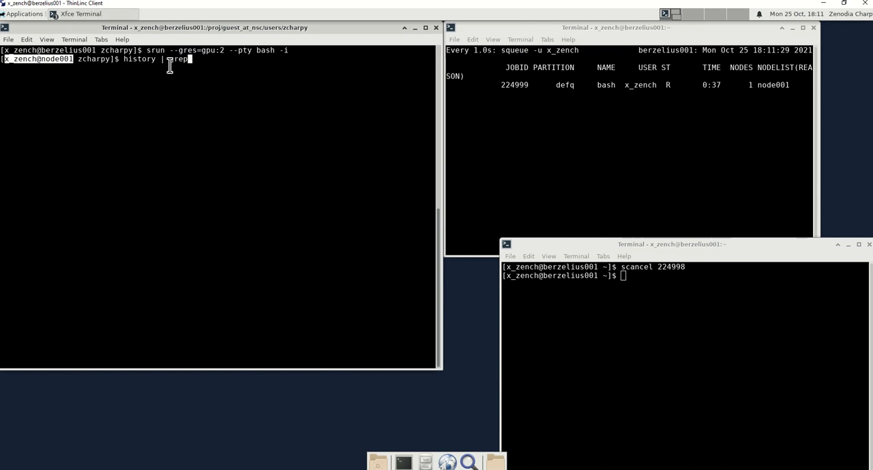
text('export*)
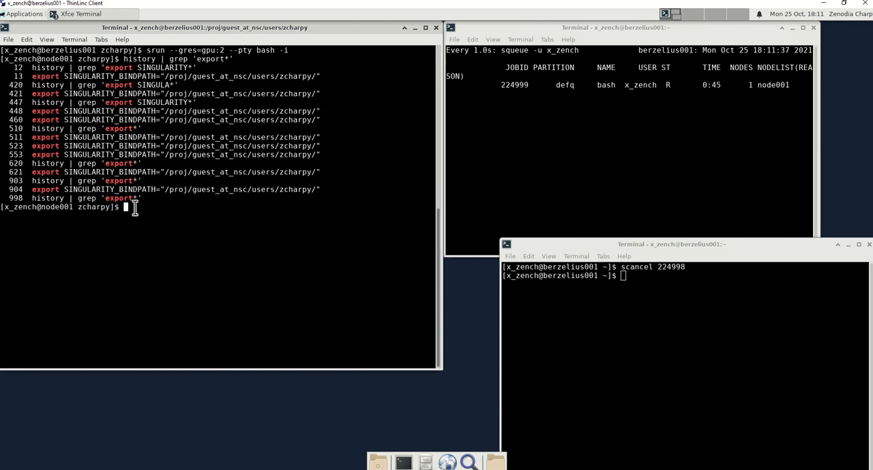
right_click(137, 207)
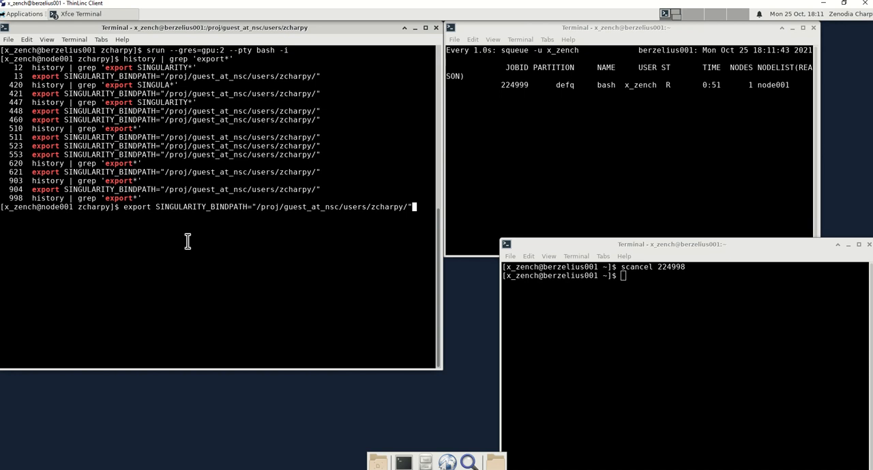
mouse_move(126, 217)
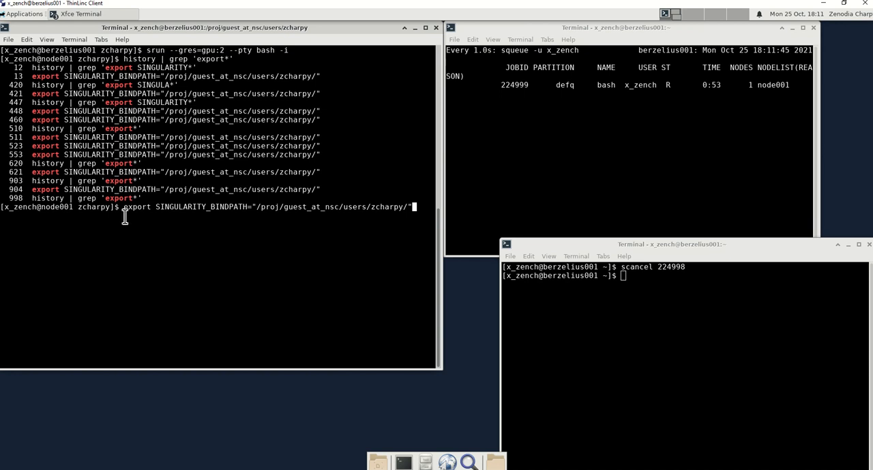
mouse_move(128, 217)
text(singularity shell --nv pytorch_21.03.sif)
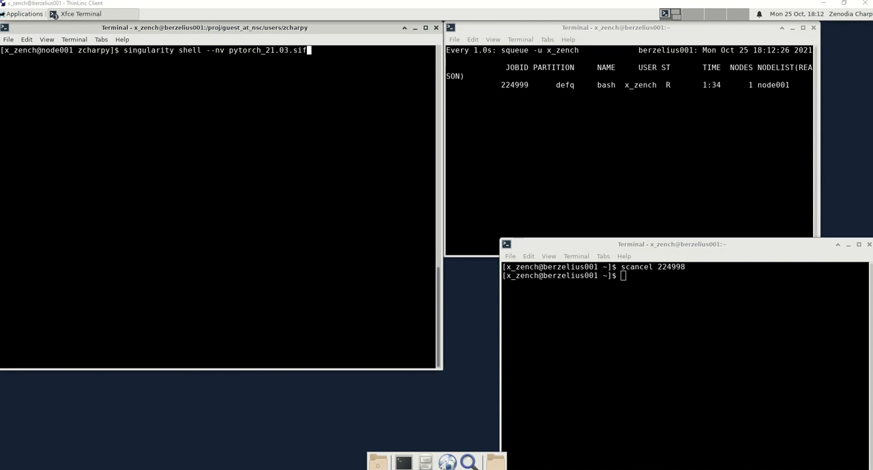
mouse_move(324, 50)
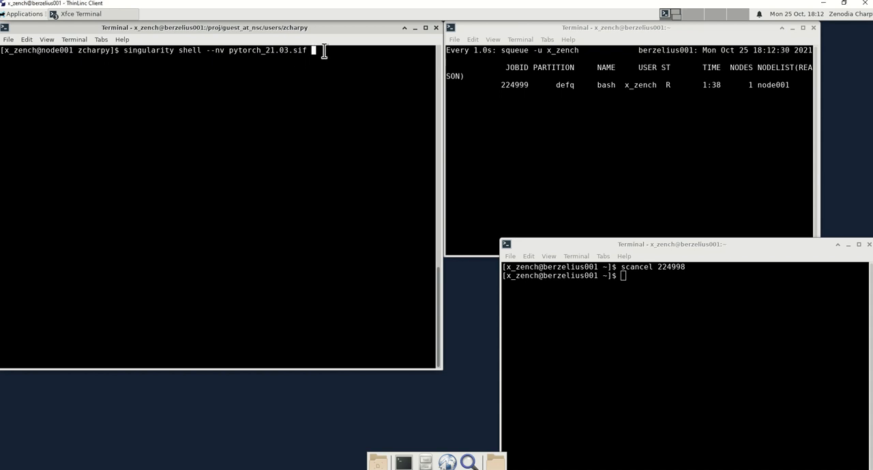
Step: Inside the GPU-enabled container shell, confirm the path and list files, highlighting pytorch_21.03.sif
double_click(214, 49)
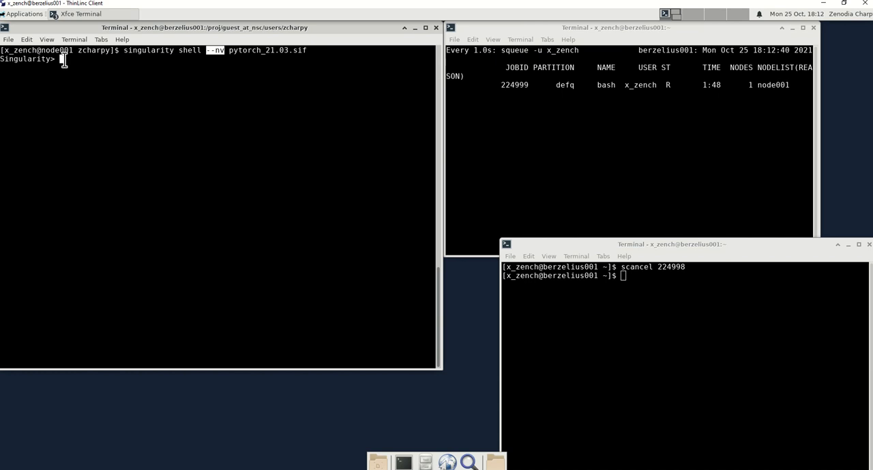
text(pwd)
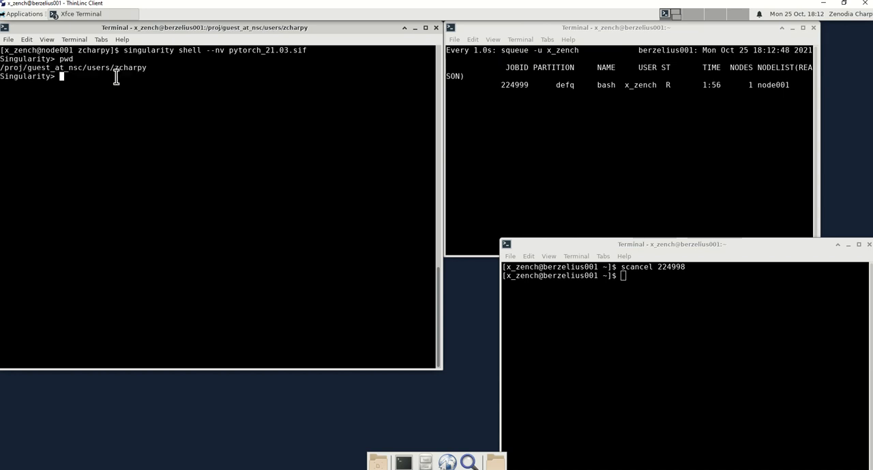
text(ls)
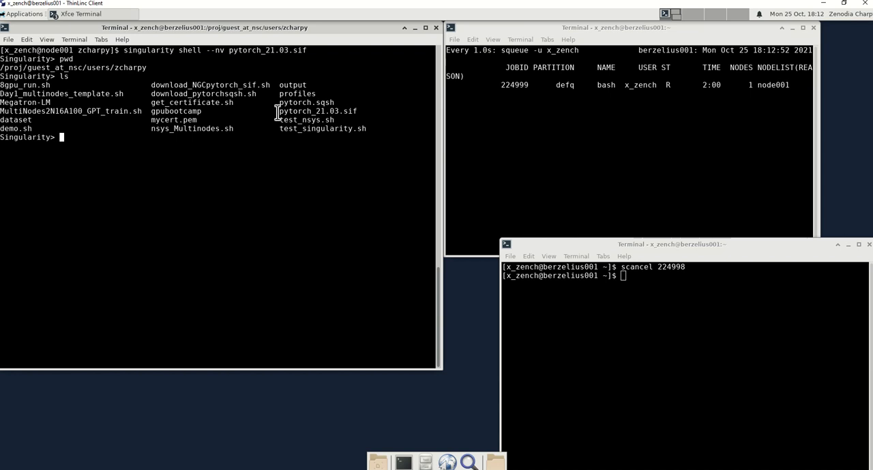
double_click(311, 112)
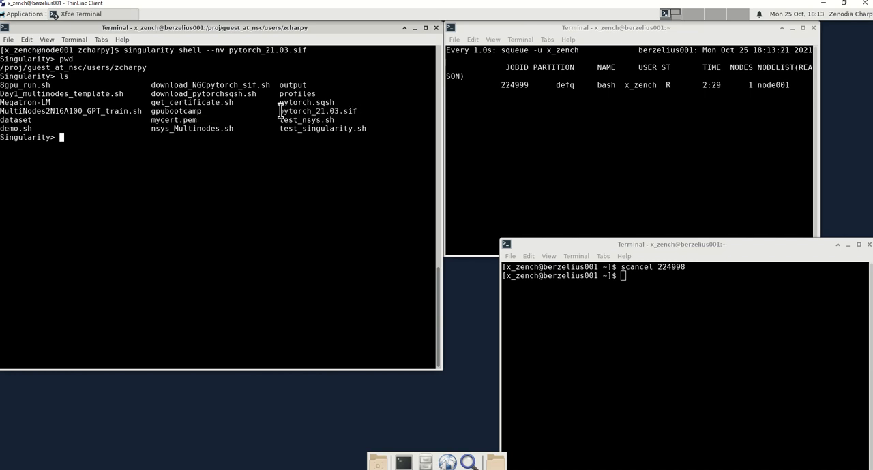
double_click(316, 112)
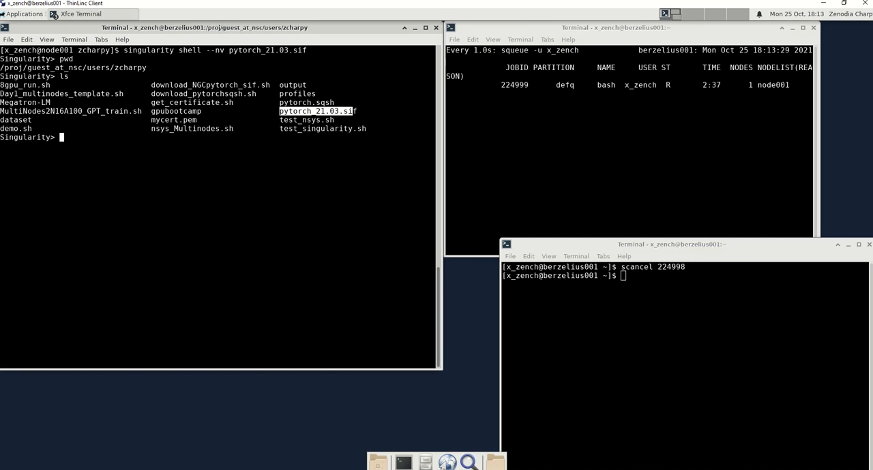
Step: Prepare the jupyter-lab command with certfile mycert.pem, ip $(hostname) and port 8888
text(jupyter-lab --certfile=mycert.pem --ip=$(hostname) --port=8888)
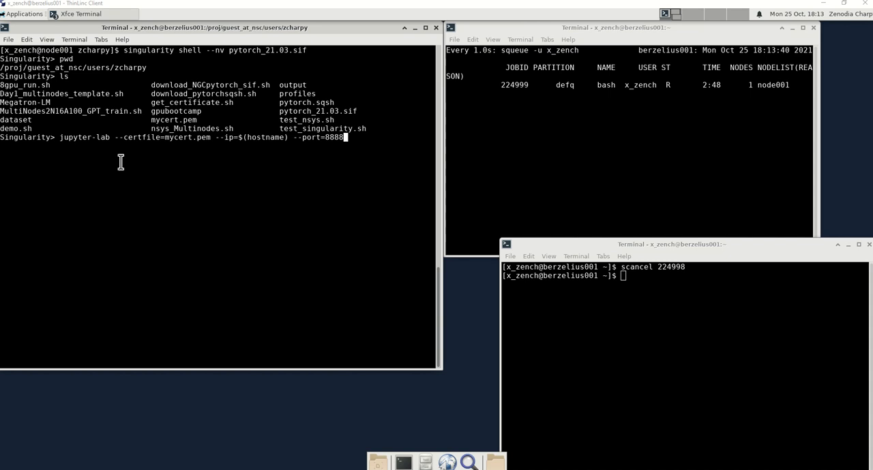
mouse_move(161, 150)
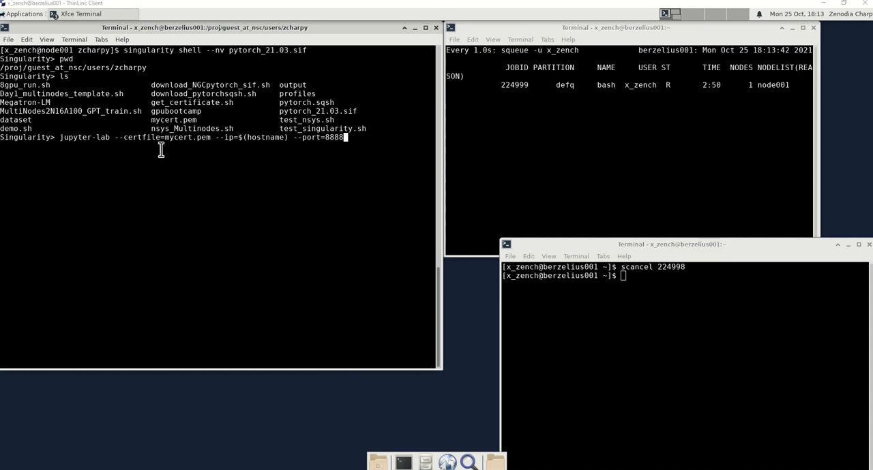
double_click(179, 136)
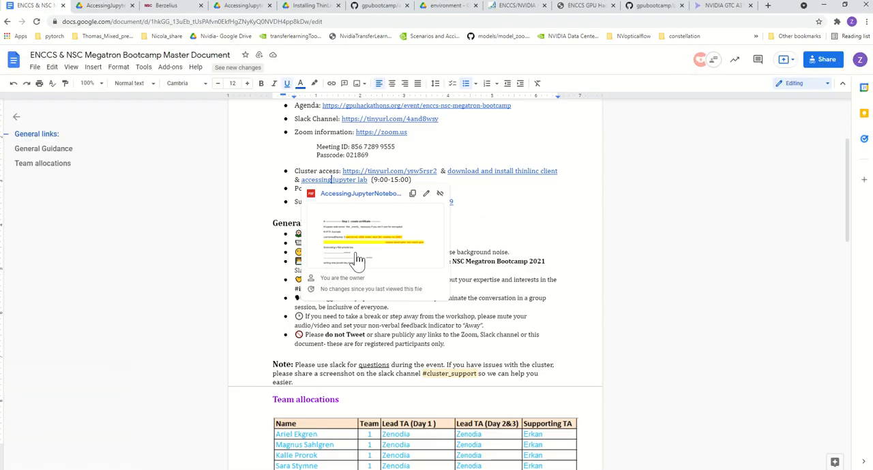
Step: Scroll the Megatron Bootcamp master document to the cluster access links
scroll(down, 3)
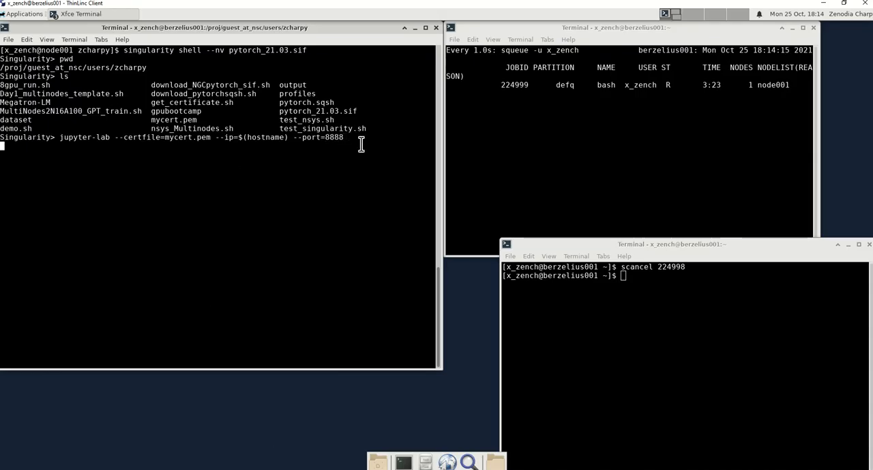
Step: Launch the JupyterLab server on port 8888 inside the container
key(Return)
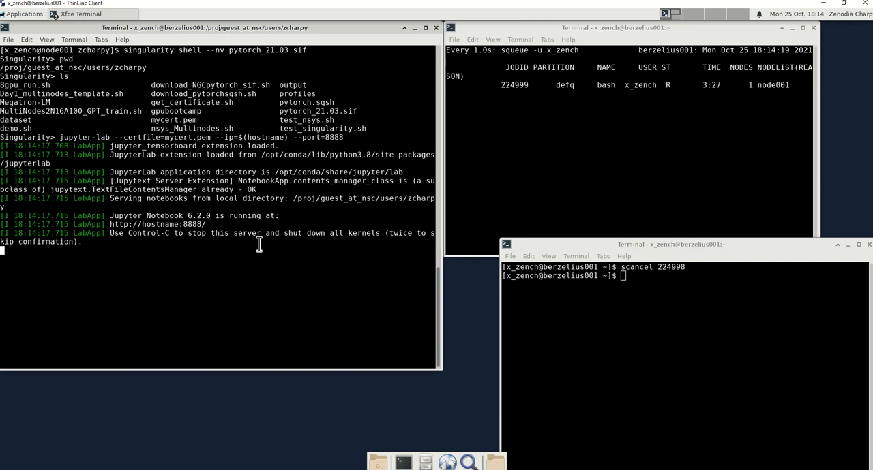
mouse_move(240, 259)
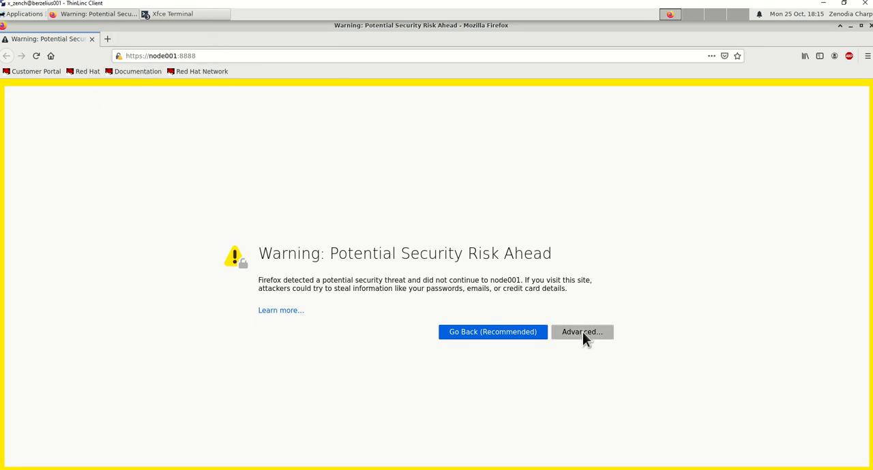
Step: Accept the self-signed certificate risk for node001:8888 to reach the Jupyter login page
click(580, 333)
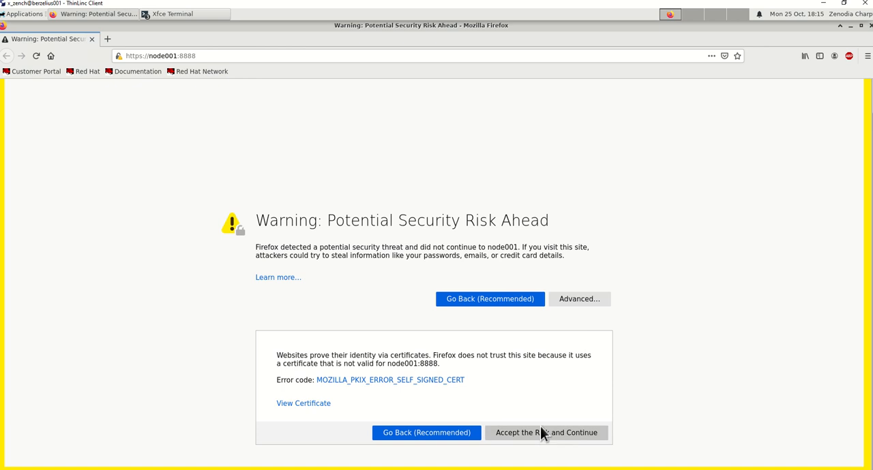
click(545, 434)
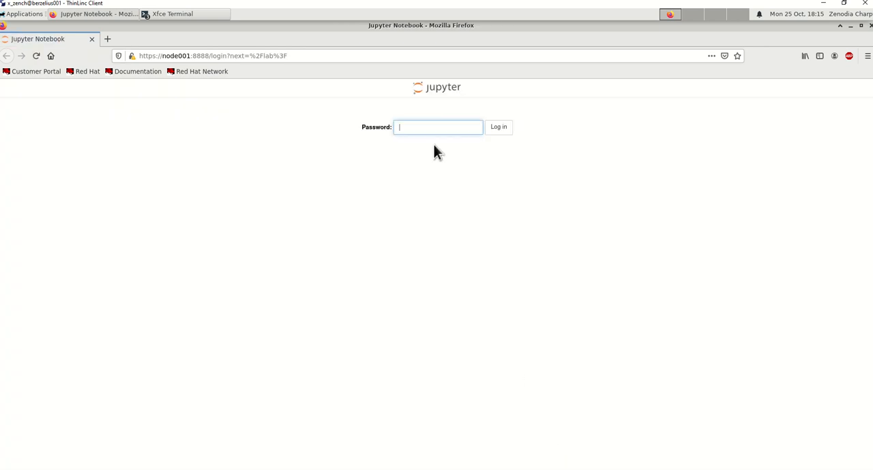
mouse_move(420, 145)
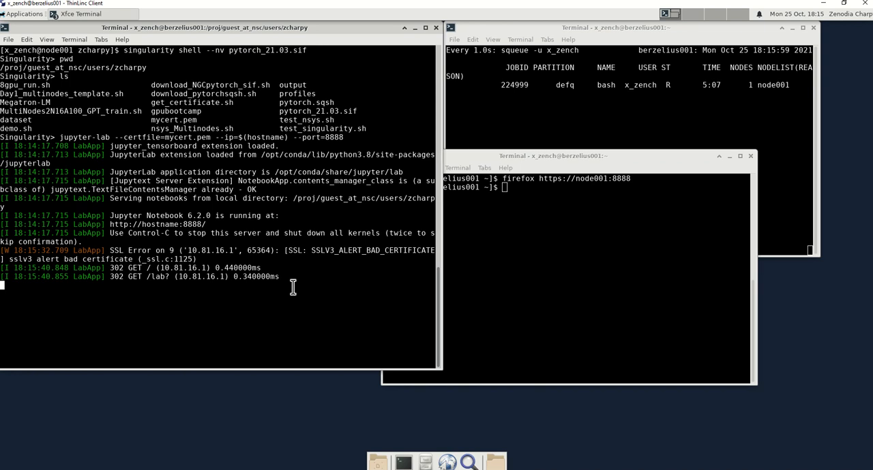
Step: Stop the running JupyterLab server and set a login password with jupyter-notebook password
key(ctrl+c)
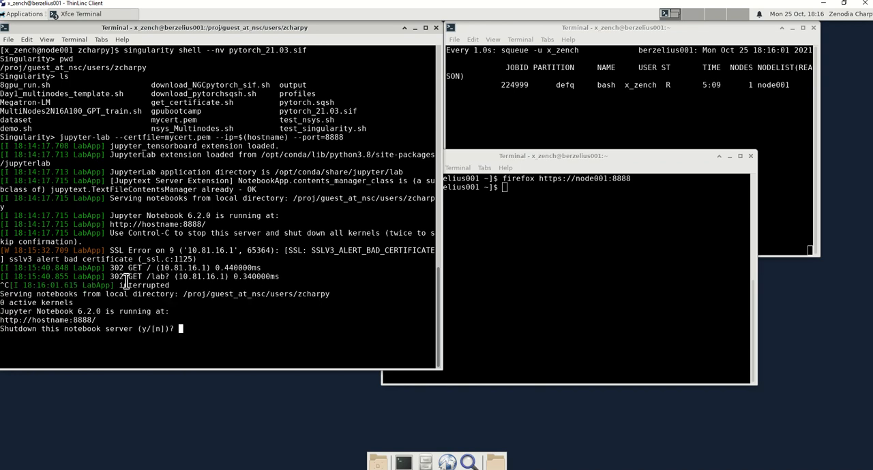
text(y)
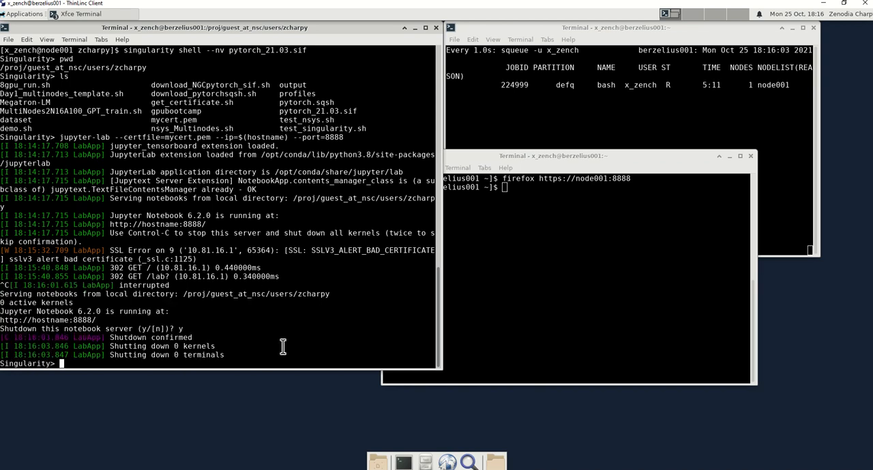
text(jupyter-notebook password)
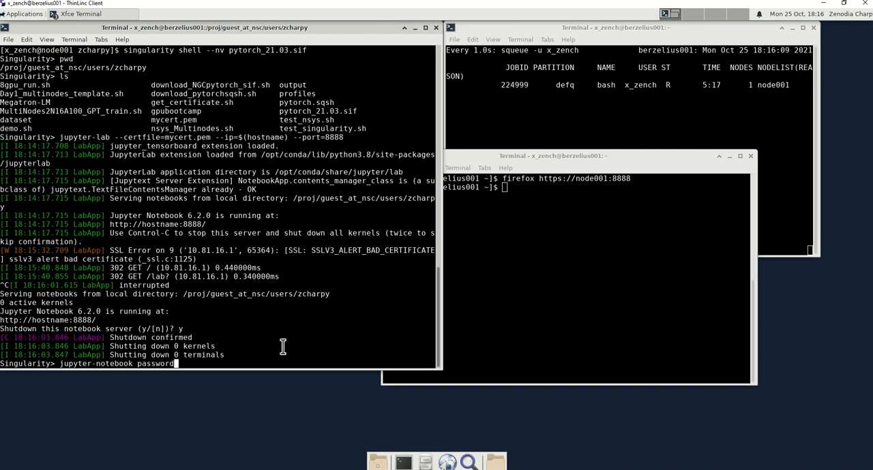
mouse_move(289, 347)
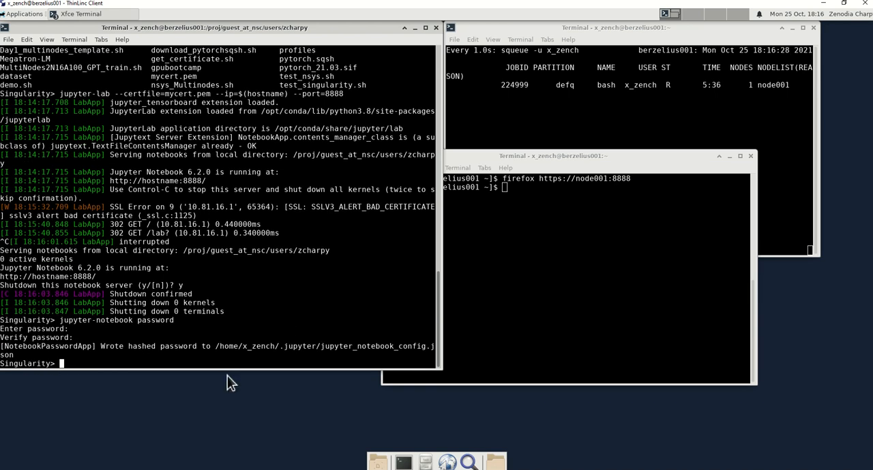
text(jupyter-notebook password)
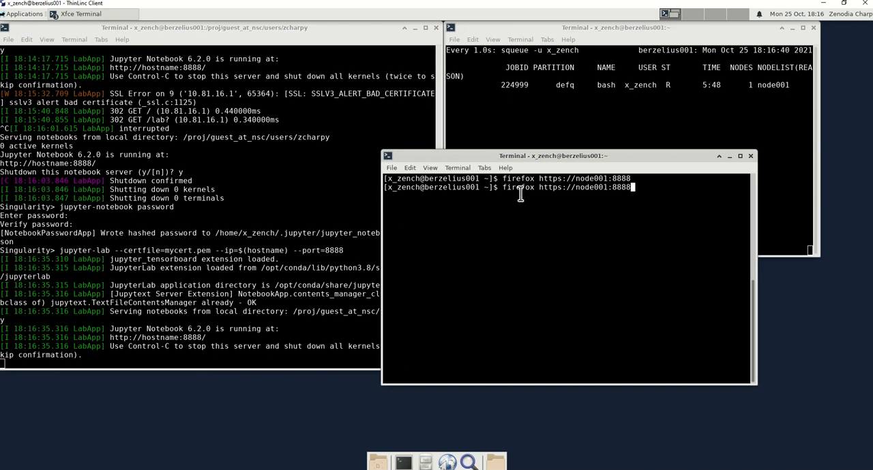
Step: Log in to Jupyter at node001:8888 with the new password, reaching the JupyterLab Launcher
key(Return)
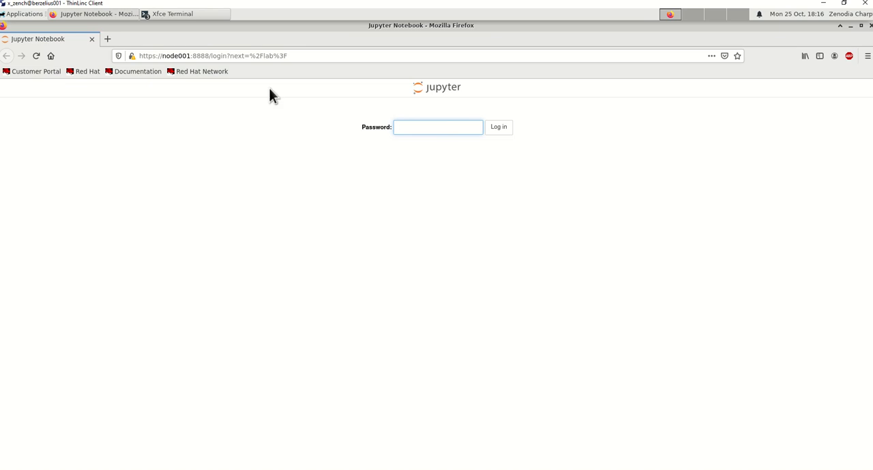
click(438, 127)
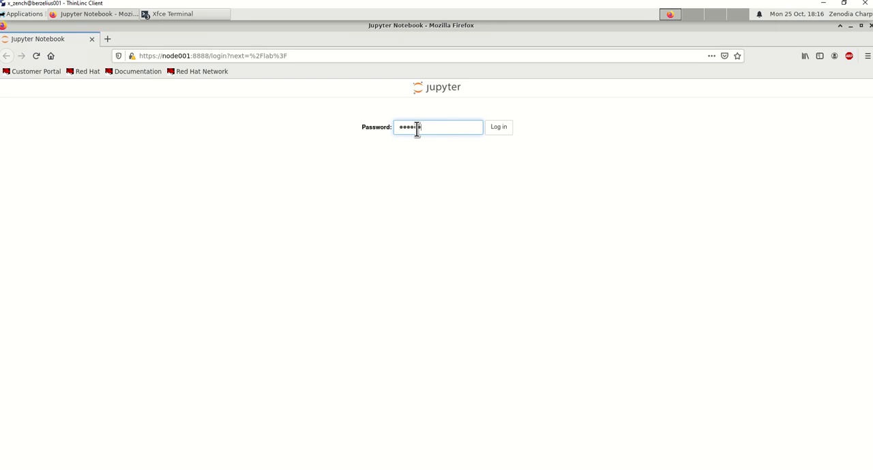
click(498, 127)
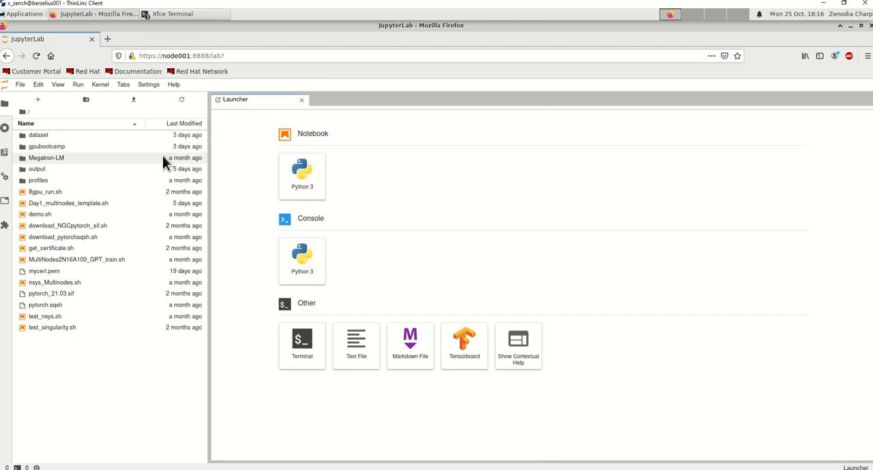
mouse_move(46, 148)
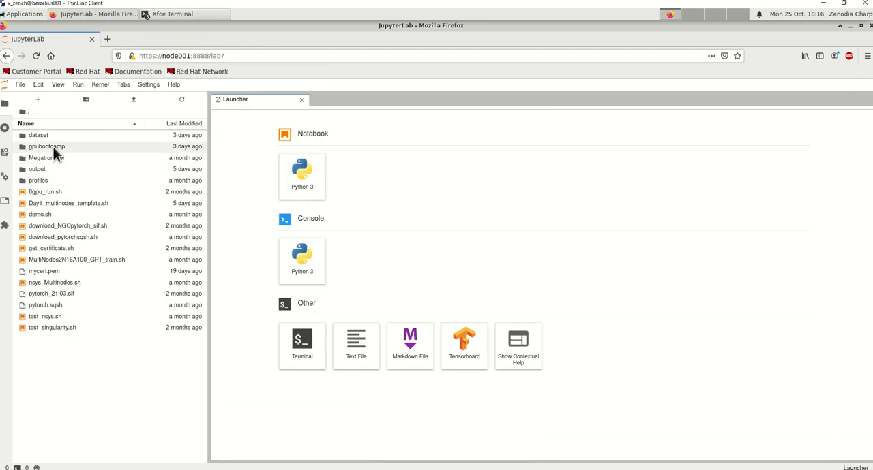
Step: Browse into gpubootcamp/ai/Megatron/English/Python and open Start_Here.ipynb
double_click(46, 148)
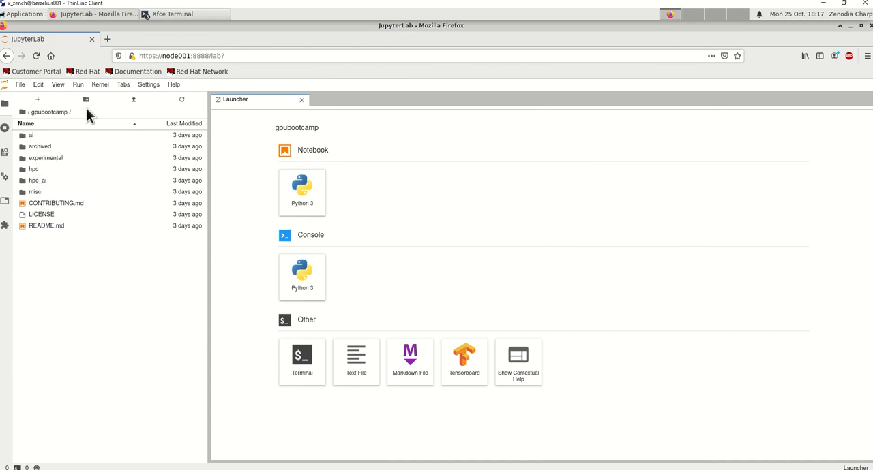
double_click(30, 134)
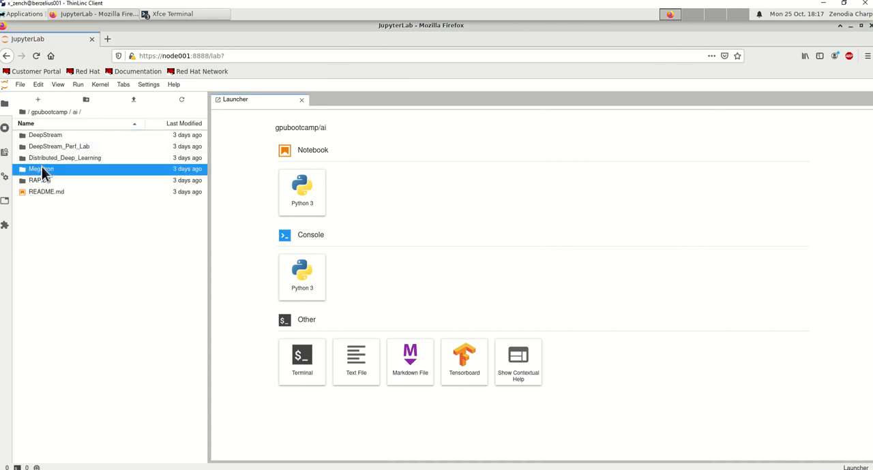
double_click(41, 169)
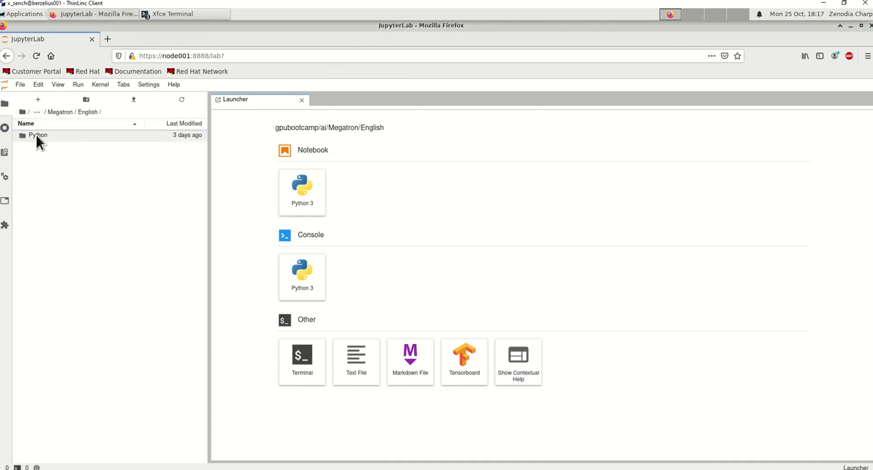
double_click(38, 135)
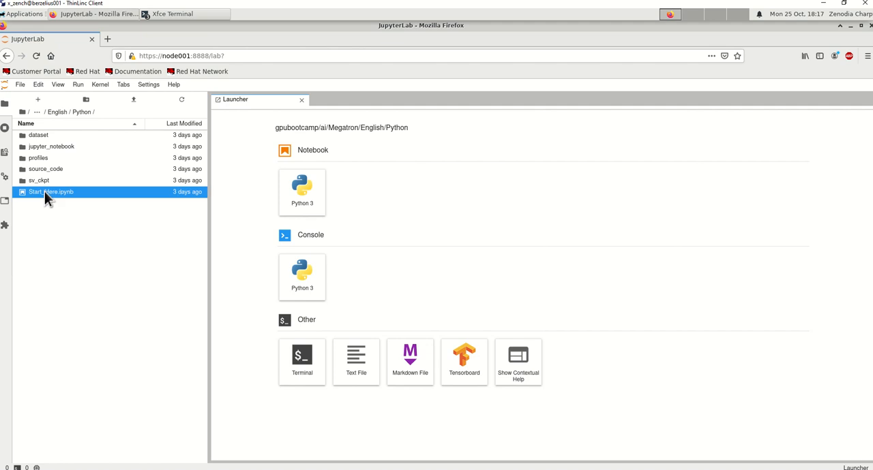
double_click(50, 191)
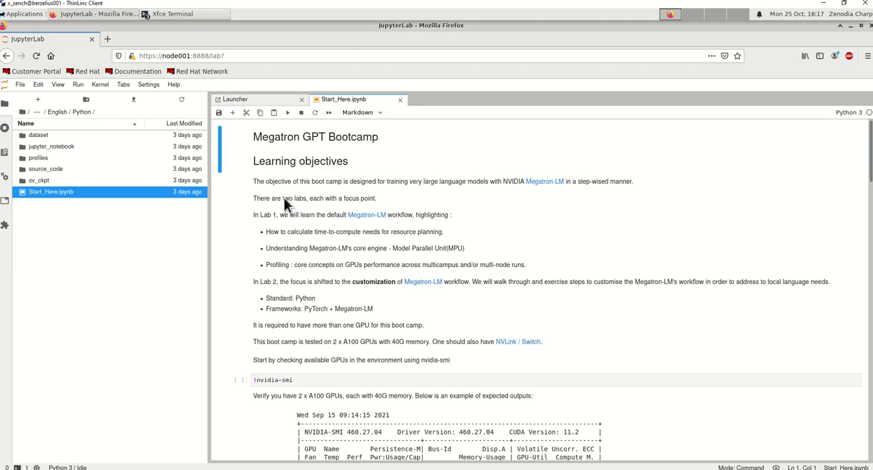
mouse_move(559, 311)
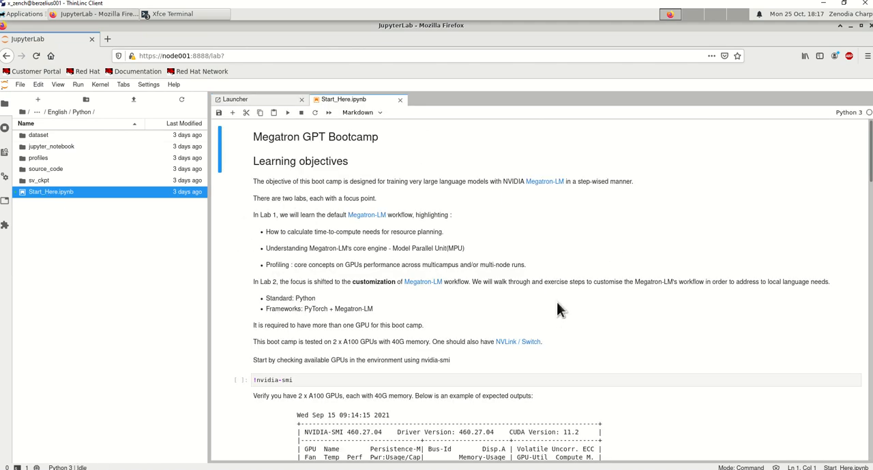
mouse_move(402, 234)
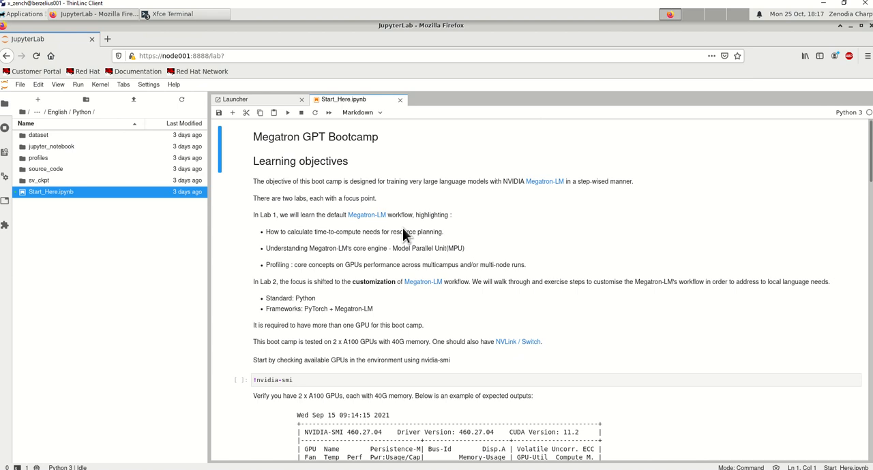